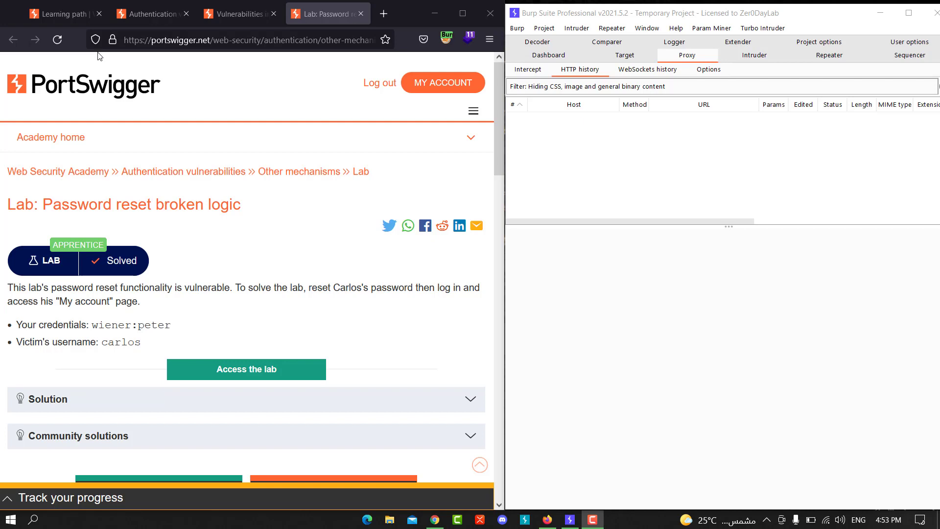
pyautogui.moveTo(691, 352)
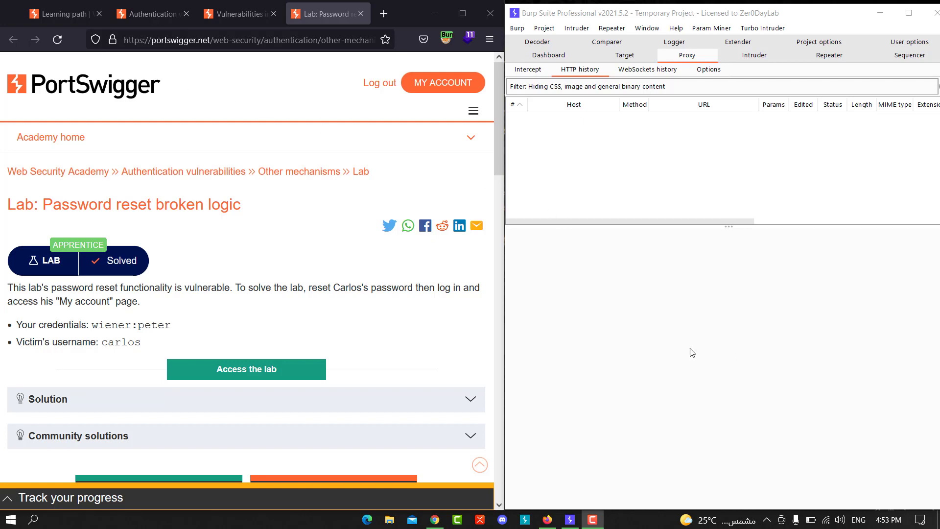
pyautogui.moveTo(431, 305)
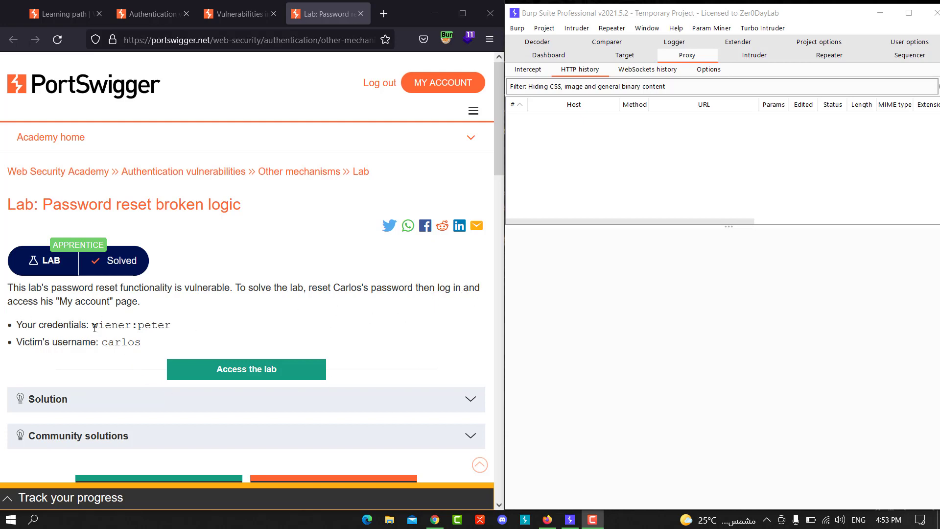
pyautogui.moveTo(149, 338)
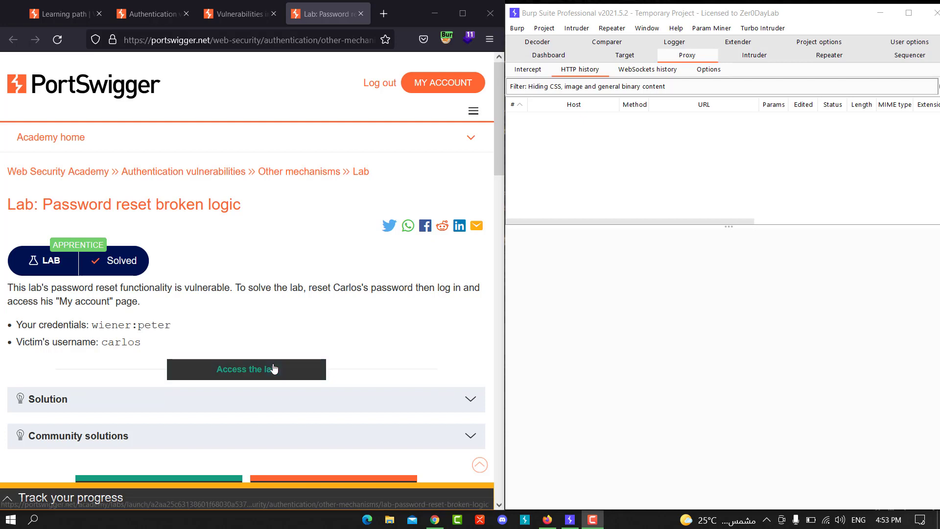
# - Launch the lab and reach its Forgot password? form from My account
pyautogui.click(247, 369)
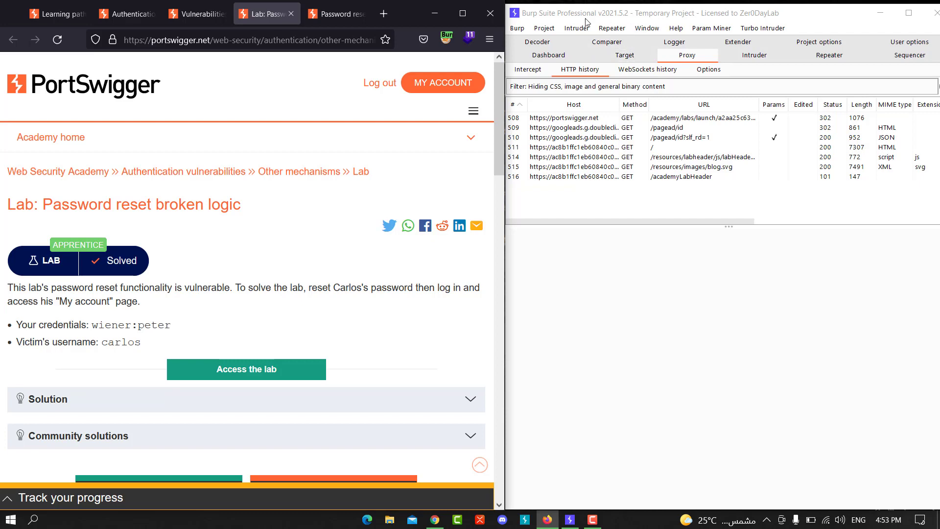
pyautogui.moveTo(603, 57)
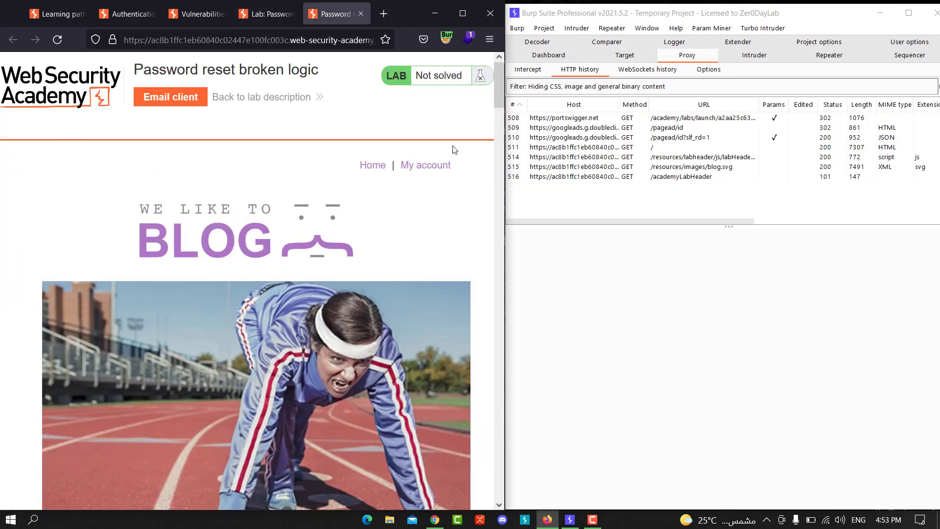
pyautogui.click(265, 13)
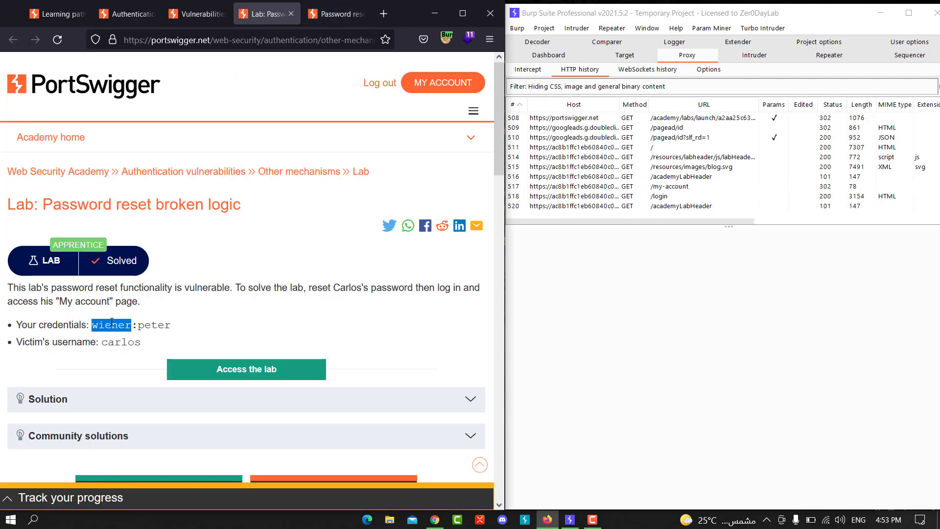
pyautogui.click(340, 13)
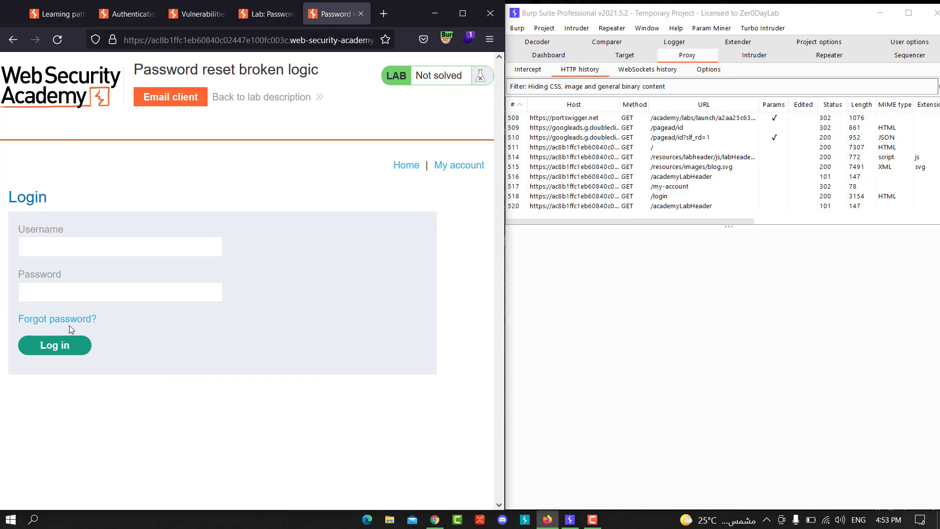
pyautogui.click(57, 319)
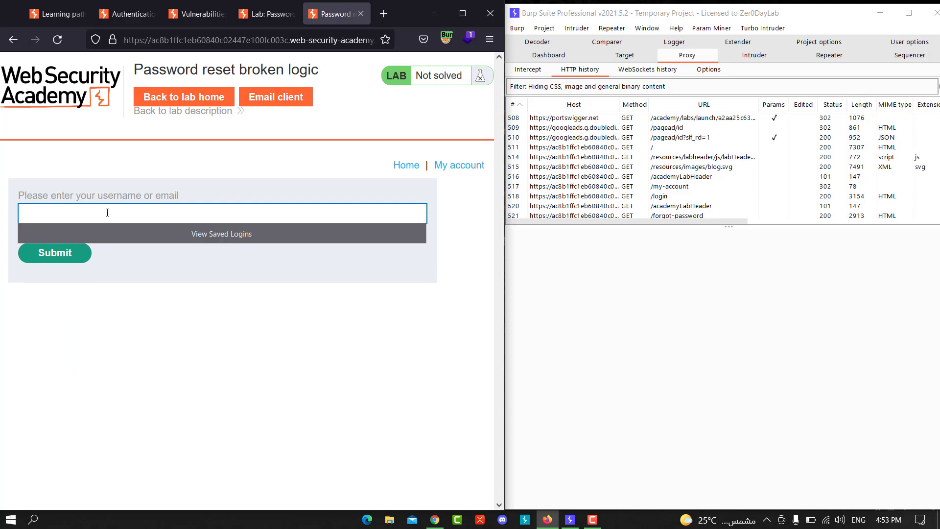
# - Request a password reset for wiener and open the email client for the reset link
pyautogui.write('wiener')
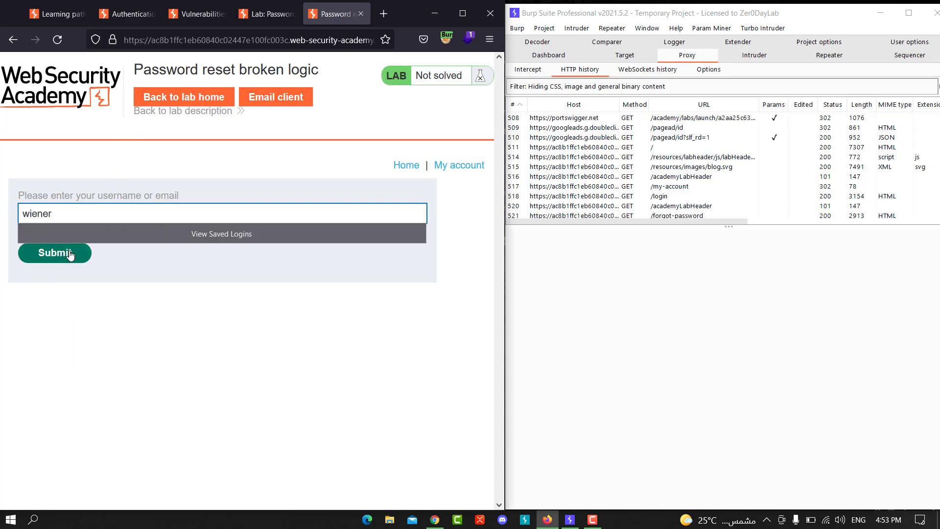
pyautogui.click(54, 252)
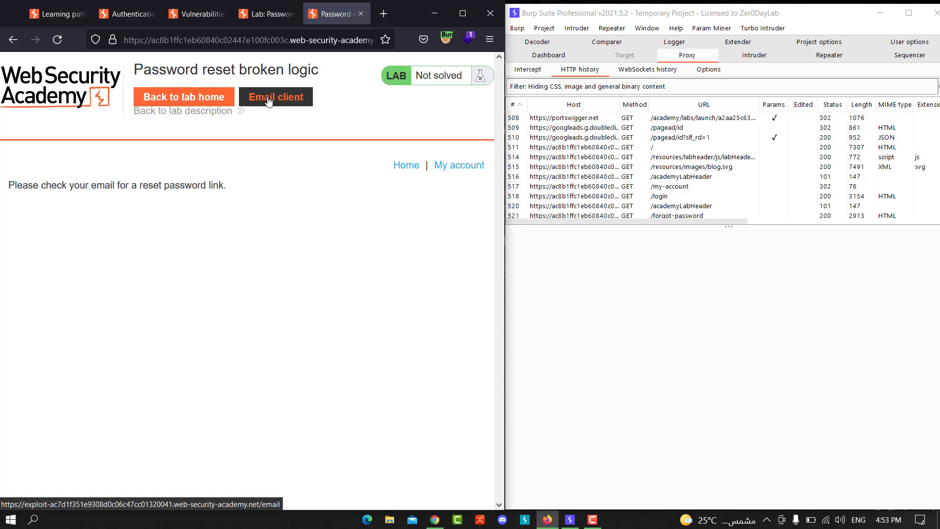
pyautogui.click(276, 96)
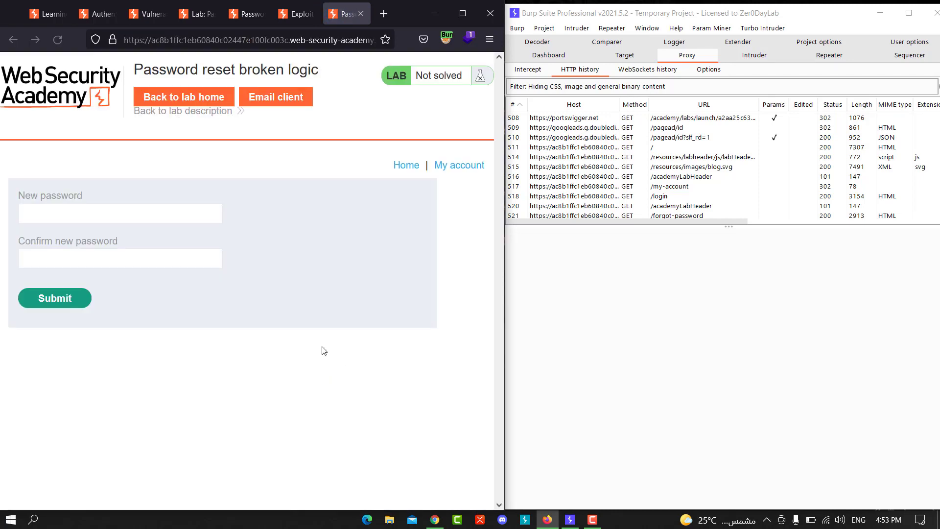
# - Enter and confirm a new password for wiener and submit it
pyautogui.click(121, 213)
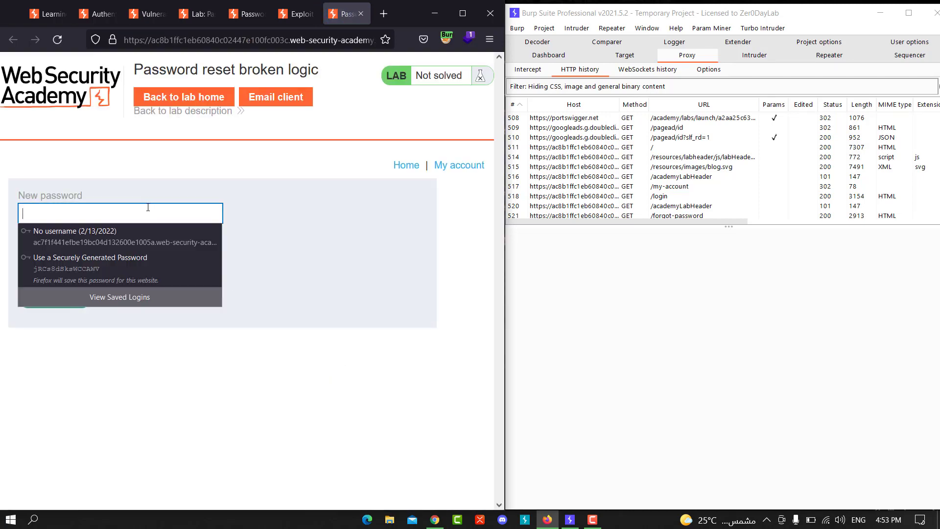
pyautogui.write('••••')
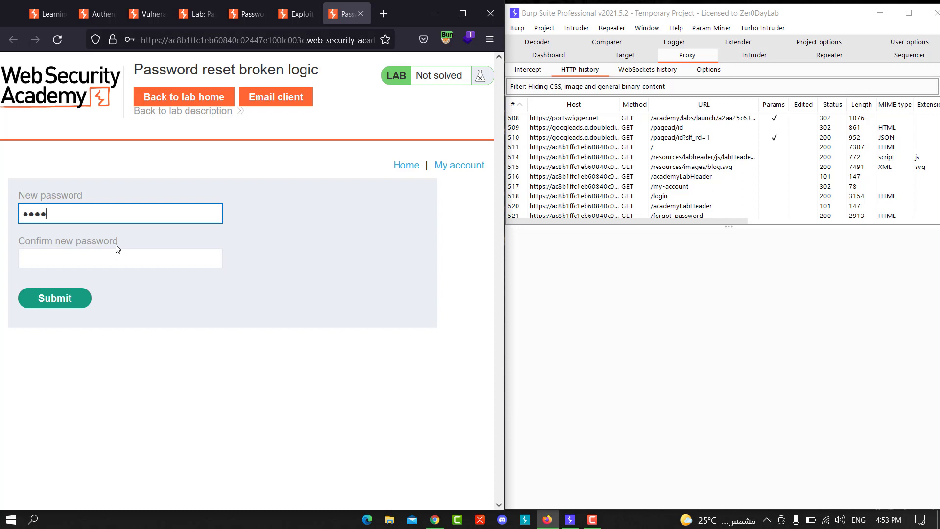
pyautogui.write('••')
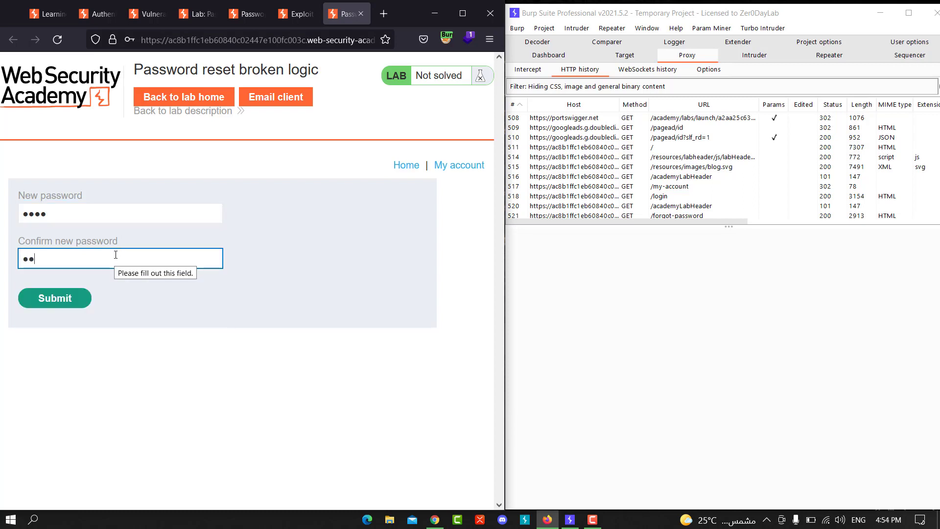
pyautogui.click(54, 297)
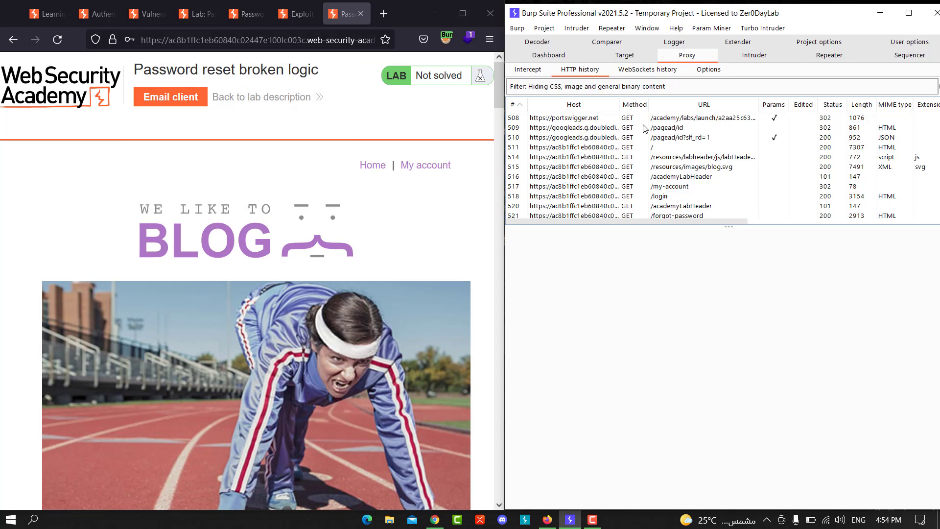
# - Send the captured POST /forgot-password request to Repeater with request stacked above response
pyautogui.scroll(-3)
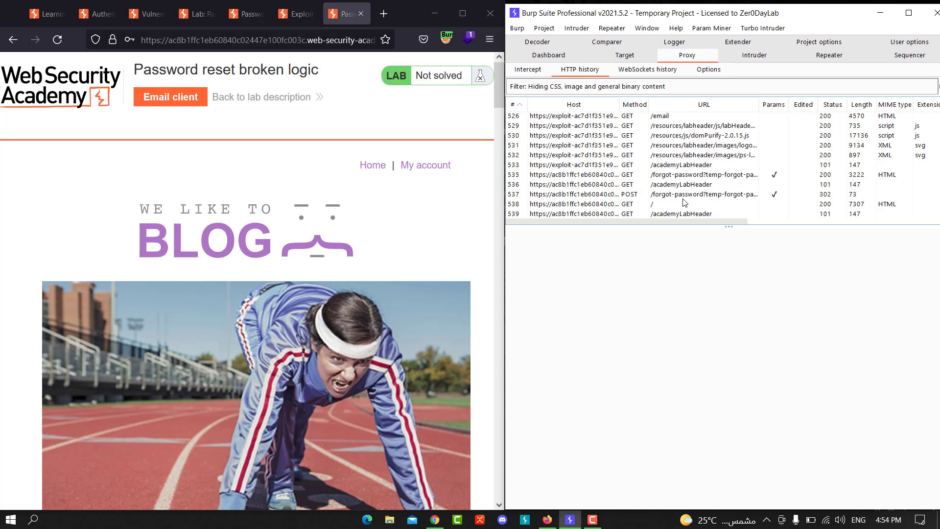
pyautogui.click(683, 194)
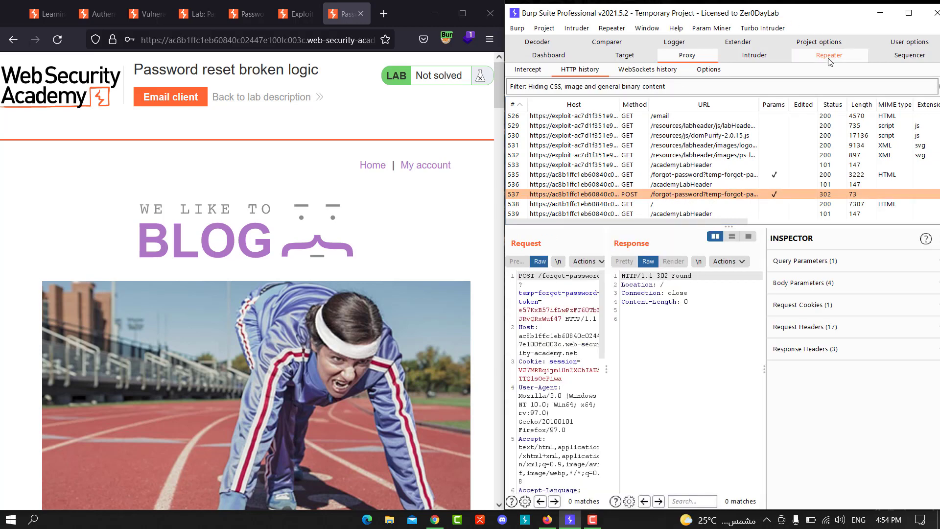
pyautogui.click(828, 55)
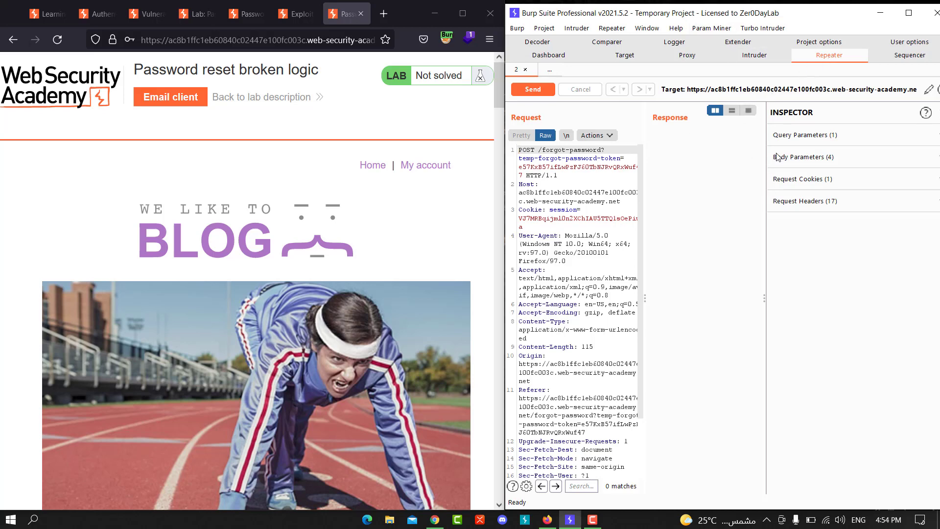
pyautogui.click(732, 110)
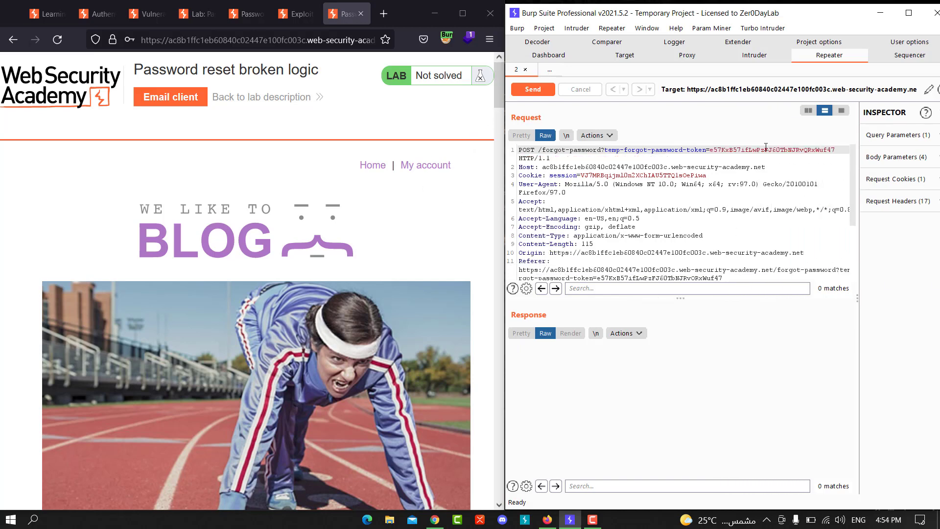
# - Empty the reset token in the URL and send the request, getting 302 Found
pyautogui.moveTo(709, 149); pyautogui.dragTo(833, 149)
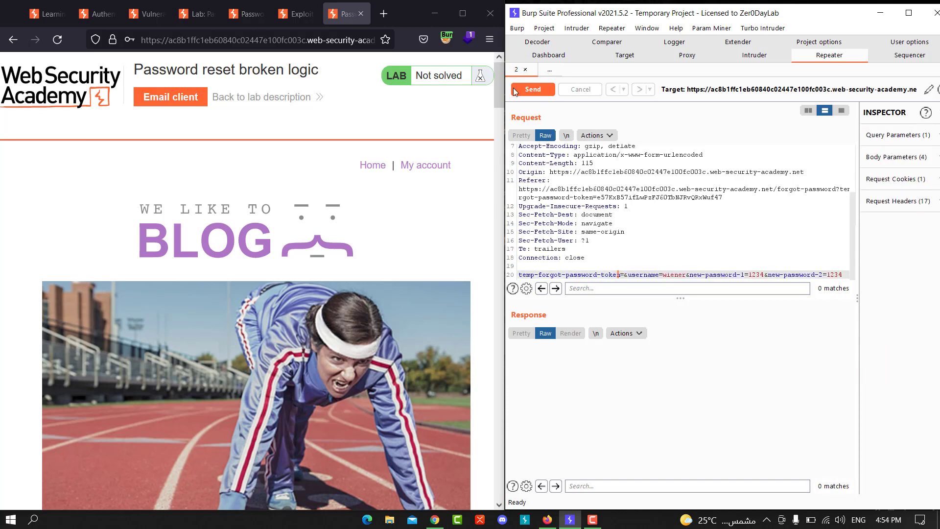
pyautogui.click(533, 89)
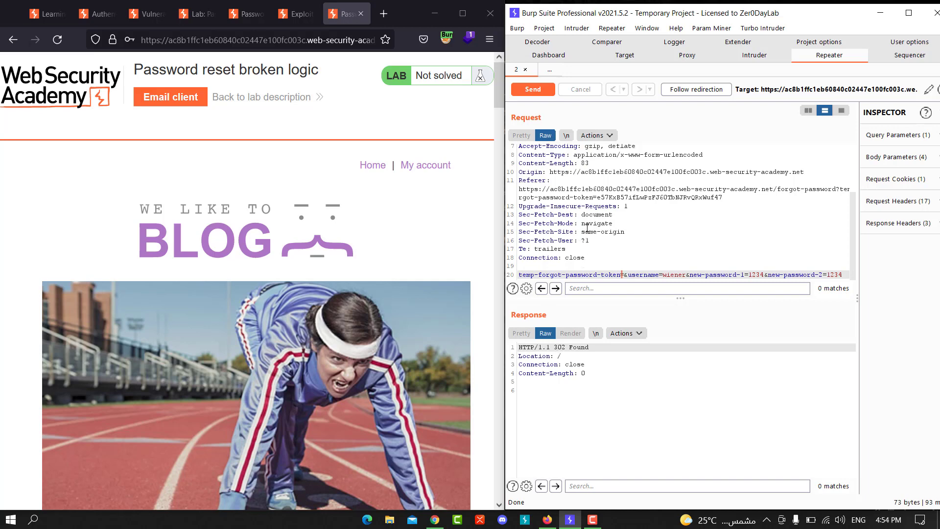
pyautogui.moveTo(785, 238)
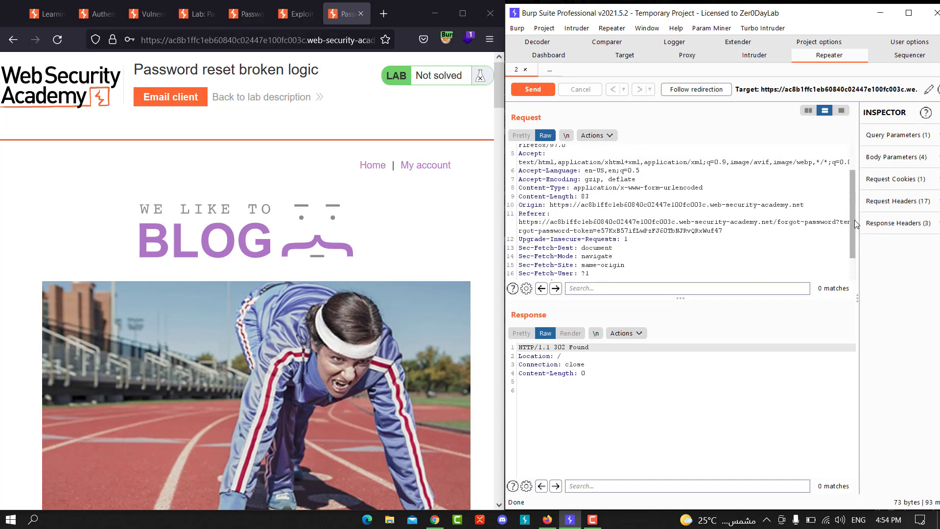
pyautogui.moveTo(433, 169)
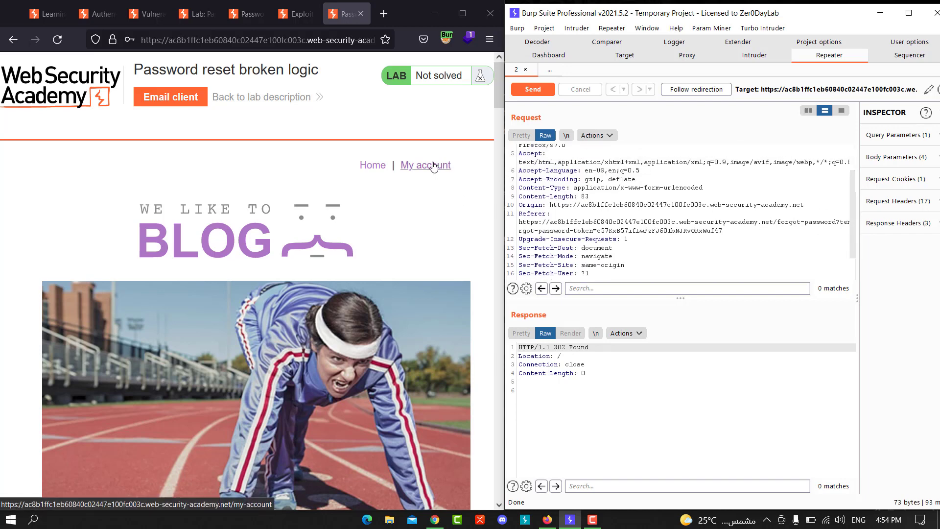
# - Request a second password reset for wiener through Forgot password?
pyautogui.click(425, 164)
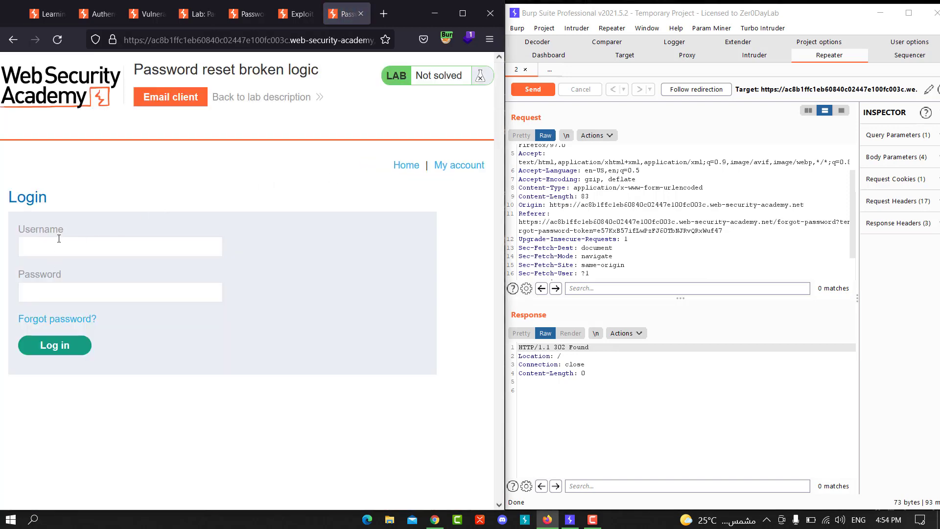
pyautogui.click(57, 319)
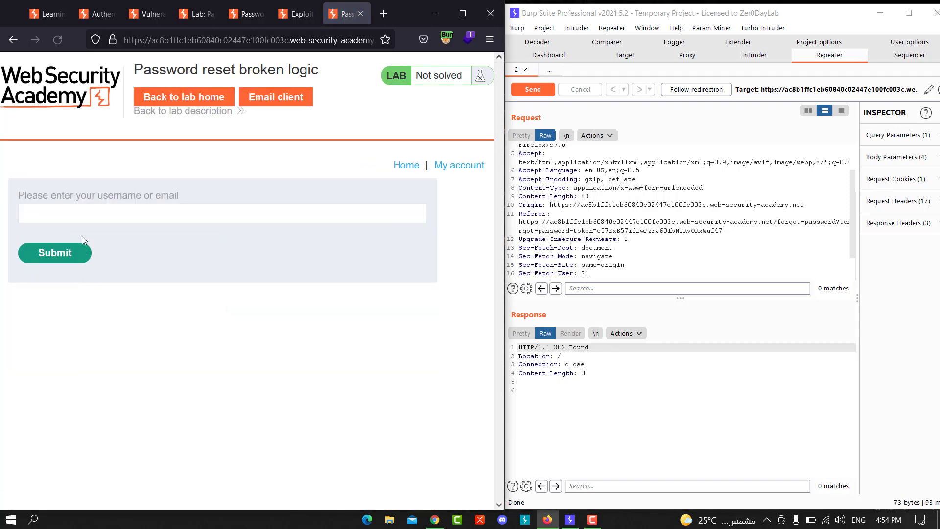
pyautogui.write('wiener')
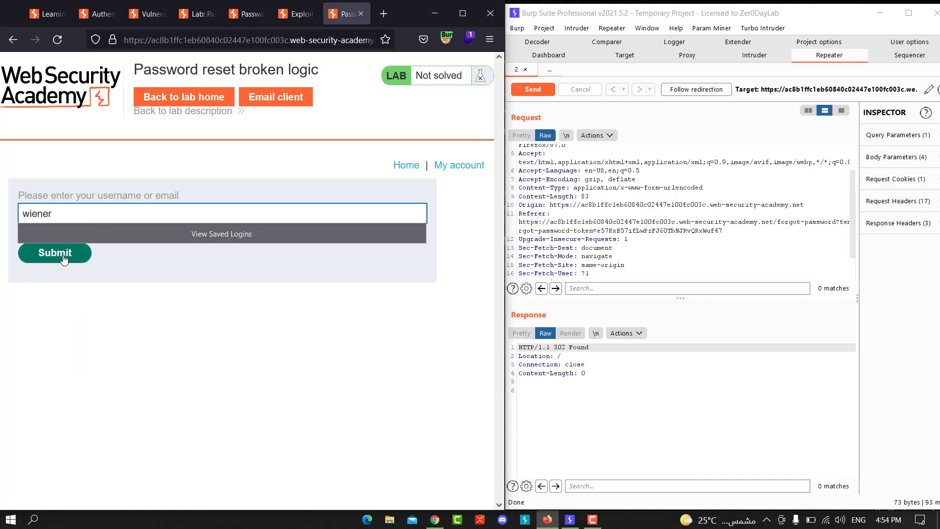
pyautogui.click(55, 253)
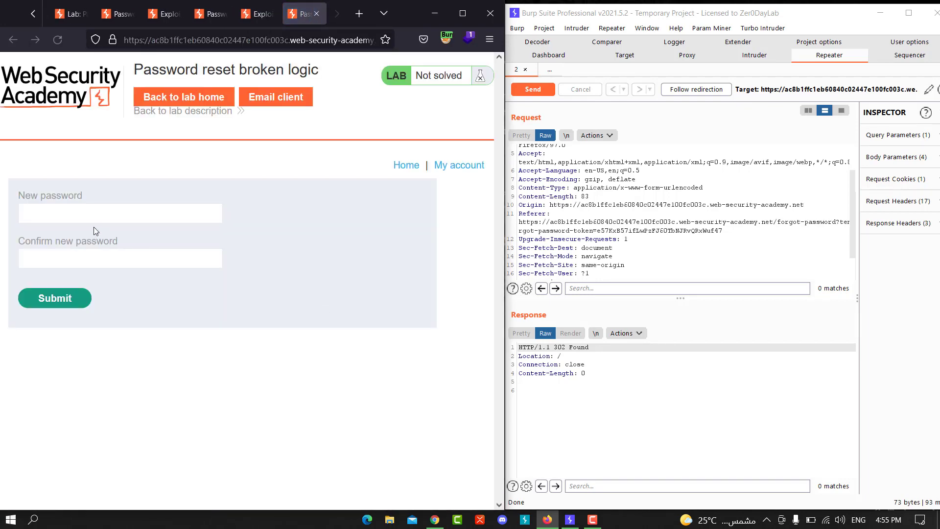
# - Submit a new password for wiener and decline the browser's save-password offer
pyautogui.click(120, 214)
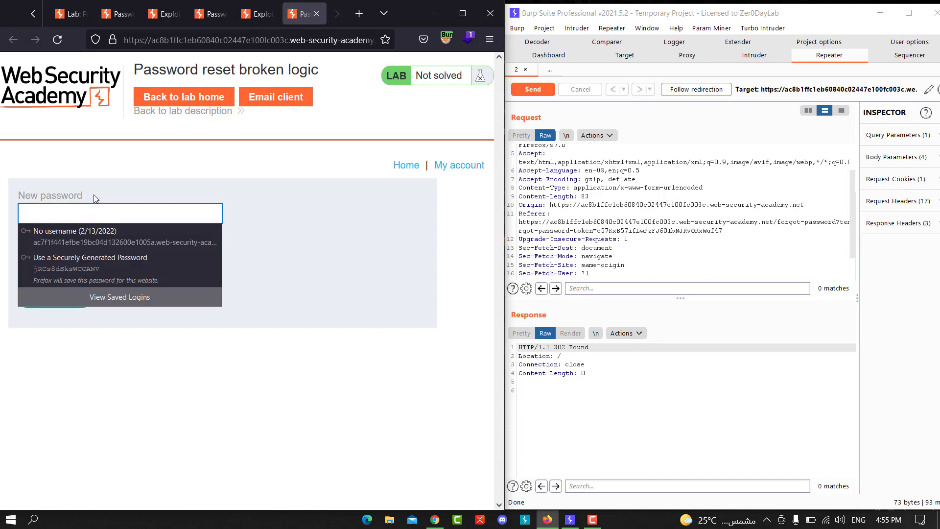
pyautogui.write('••••')
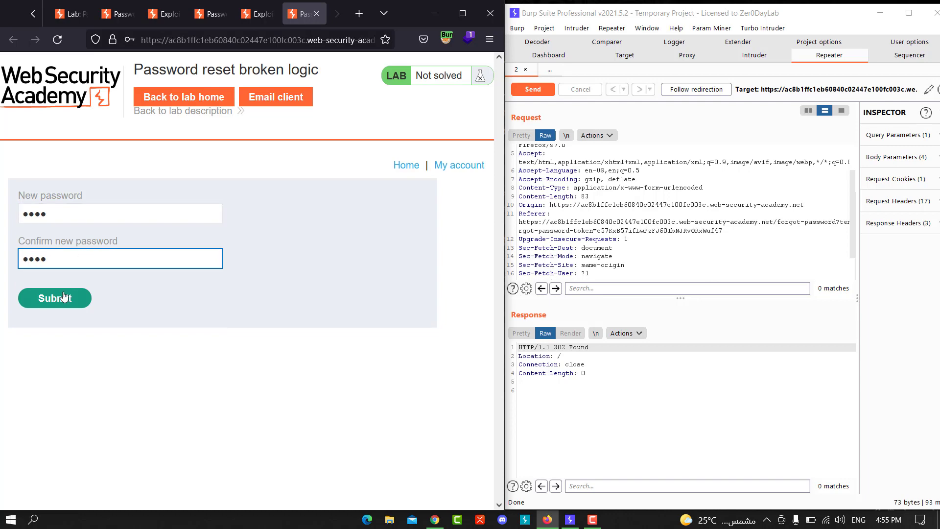
pyautogui.click(54, 297)
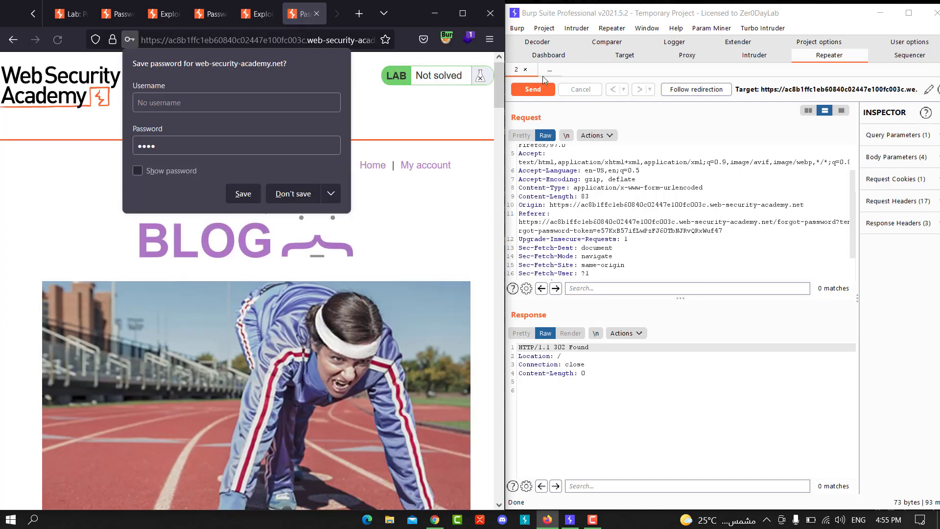
pyautogui.click(687, 55)
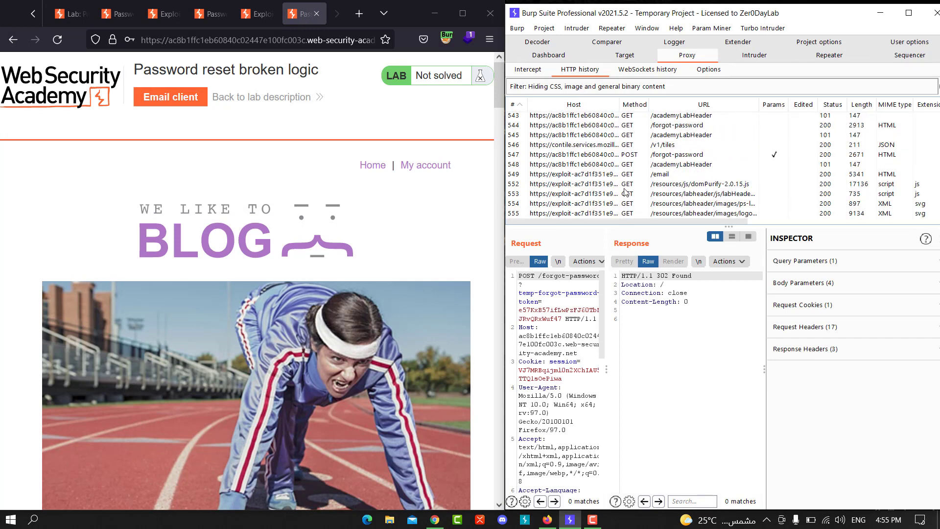
pyautogui.scroll(-3)
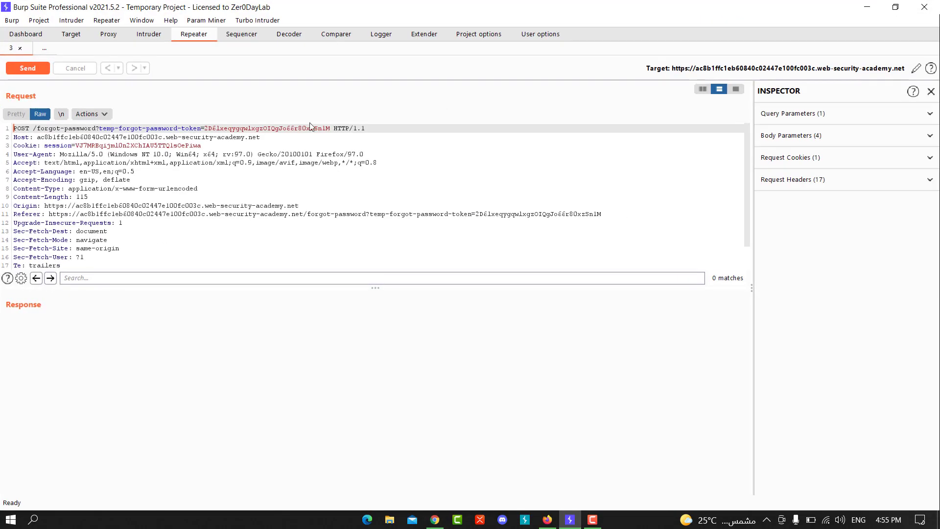
pyautogui.moveTo(710, 78)
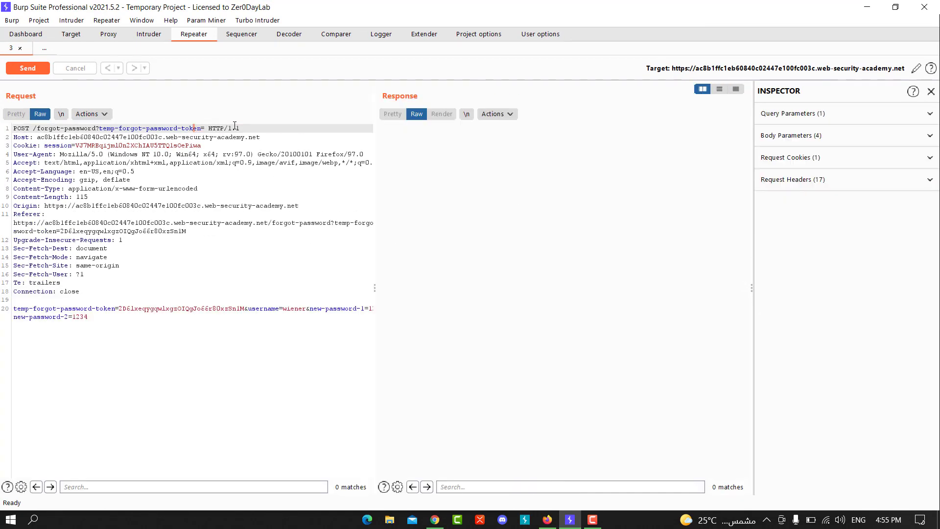
pyautogui.moveTo(115, 308); pyautogui.dragTo(231, 308)
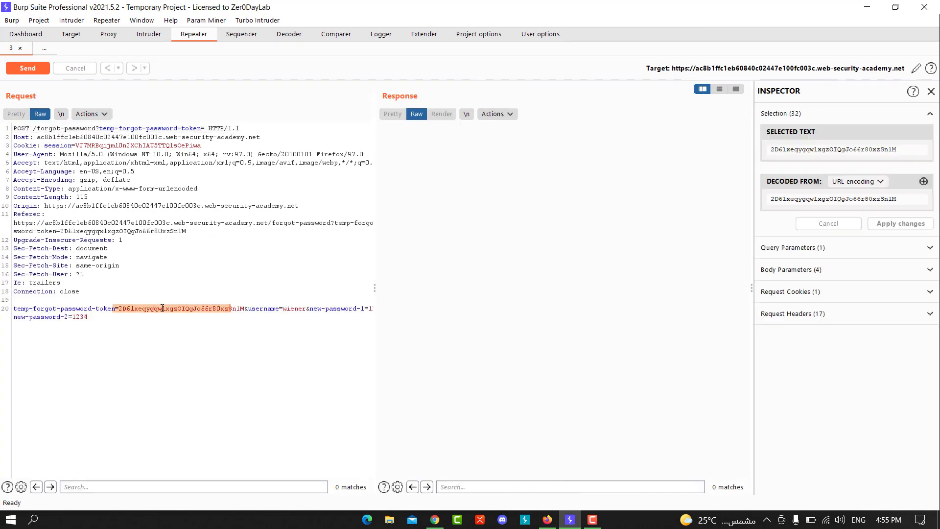
pyautogui.press('Delete')
pyautogui.write('carlos')
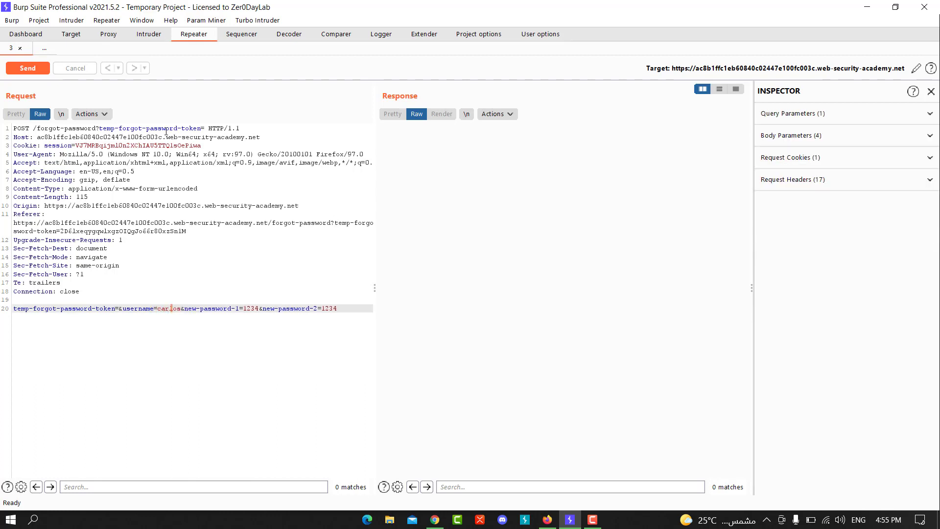
pyautogui.click(27, 69)
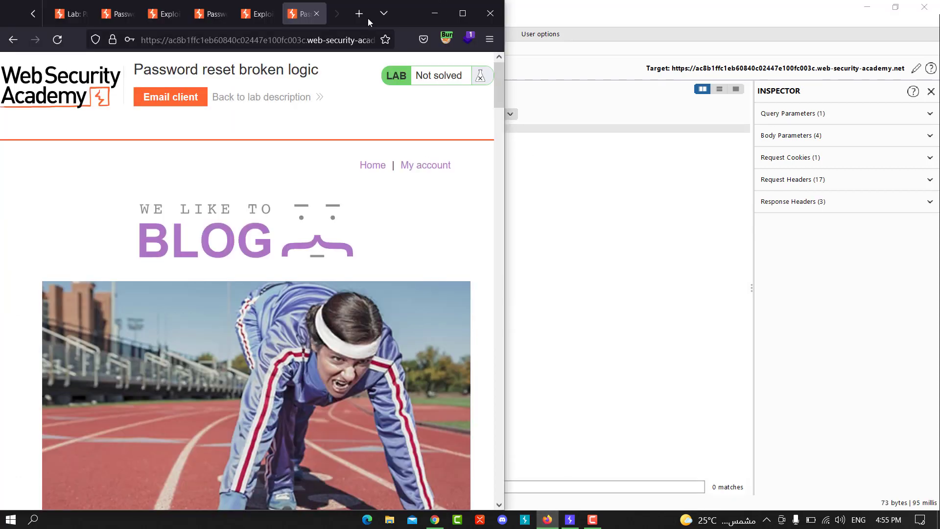
# - Log in as carlos with the new password and dismiss the save-password prompt
pyautogui.click(424, 165)
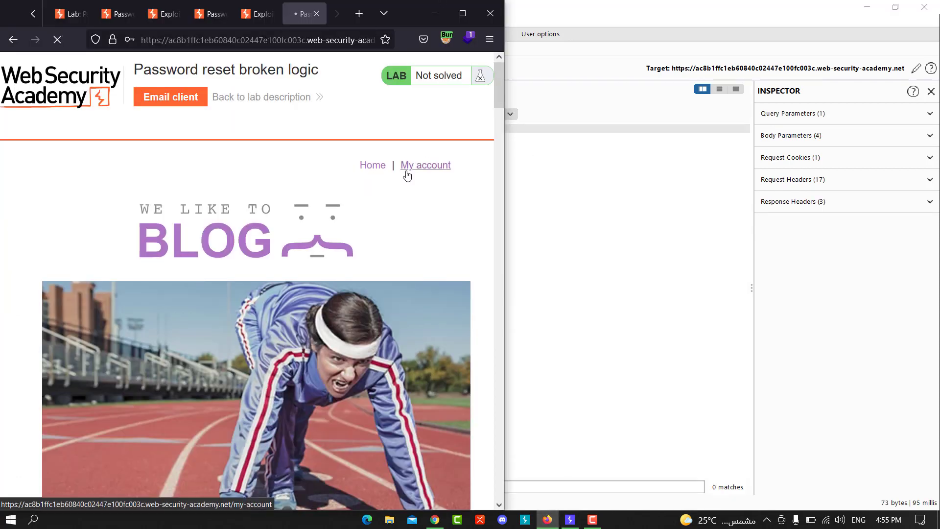
pyautogui.click(425, 164)
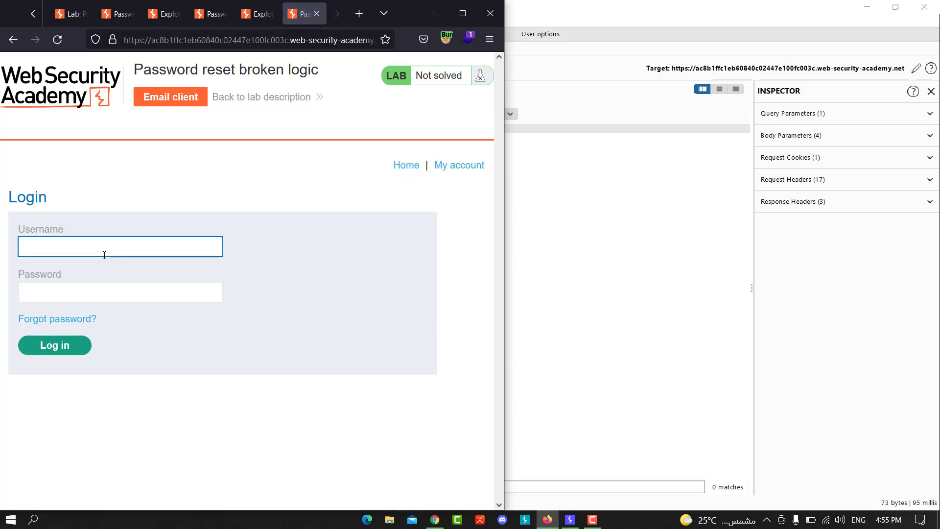
pyautogui.click(103, 247)
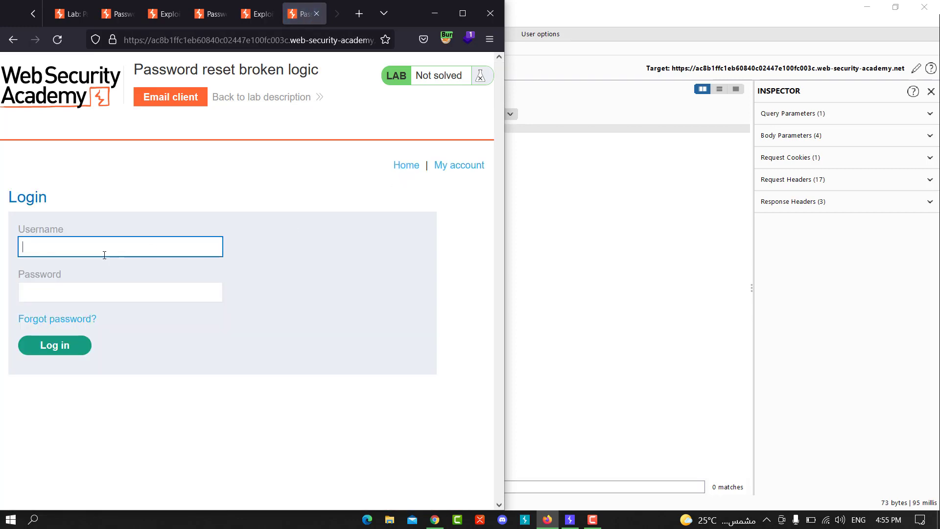
pyautogui.write('carlos')
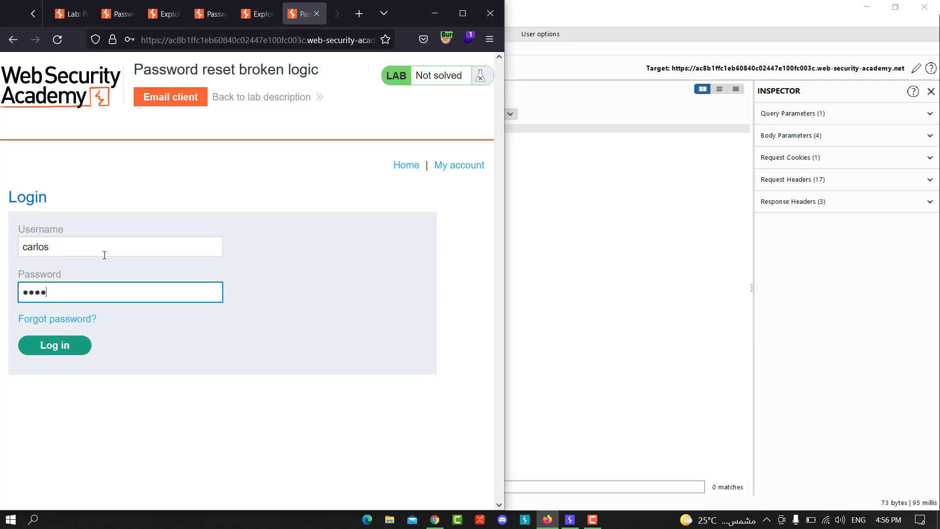
pyautogui.click(55, 344)
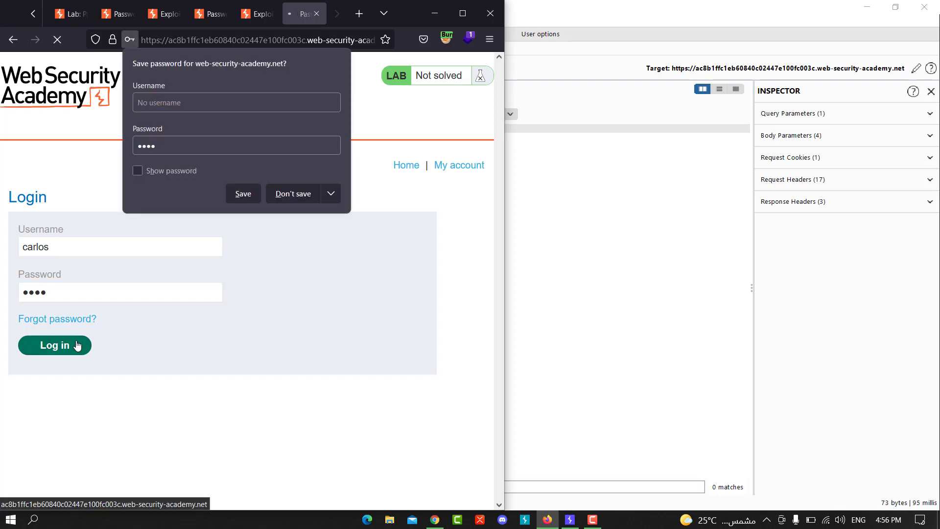
pyautogui.click(53, 345)
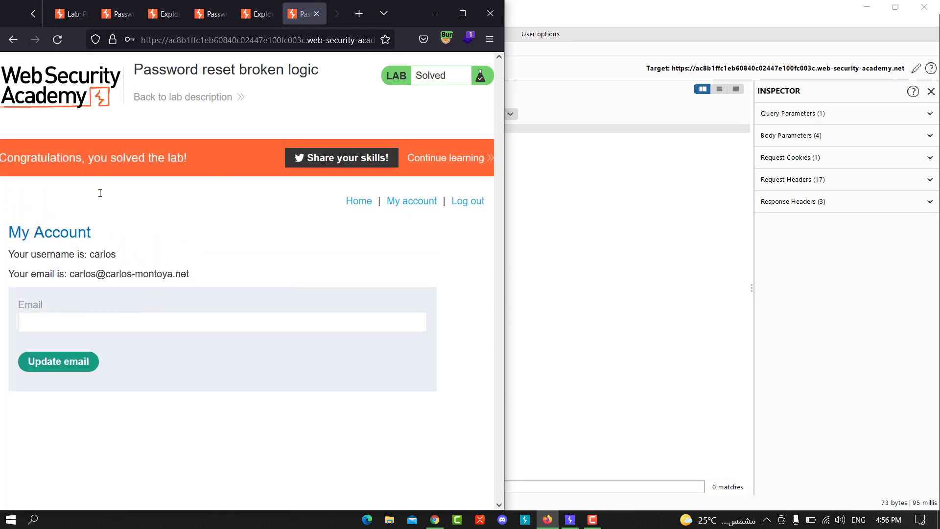
pyautogui.moveTo(138, 286)
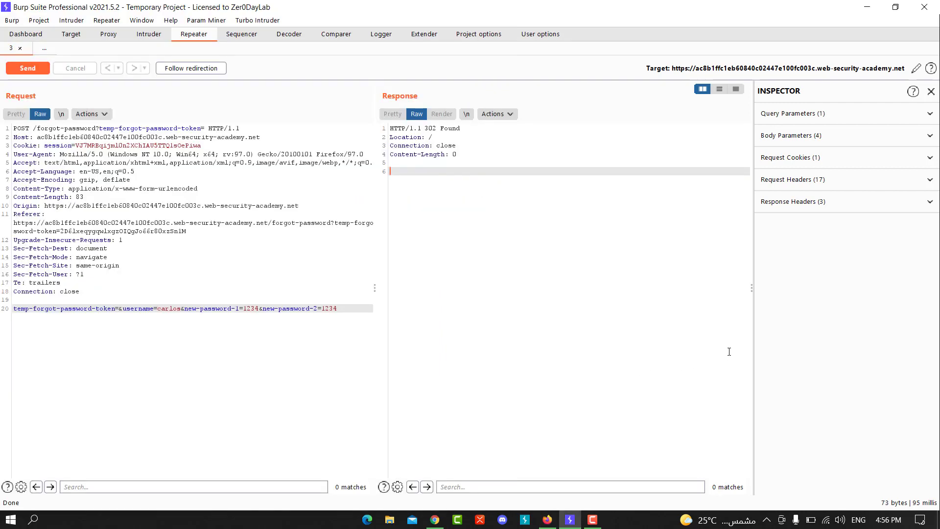
pyautogui.moveTo(575, 363)
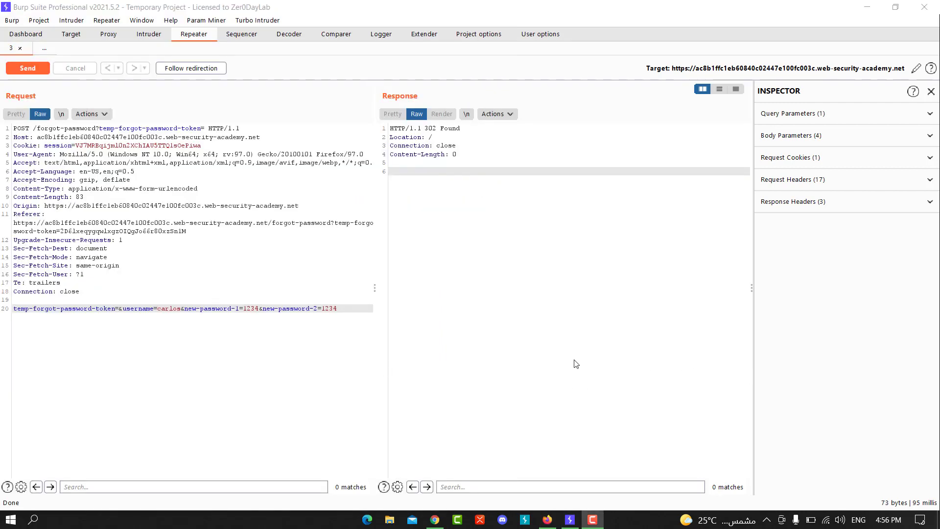